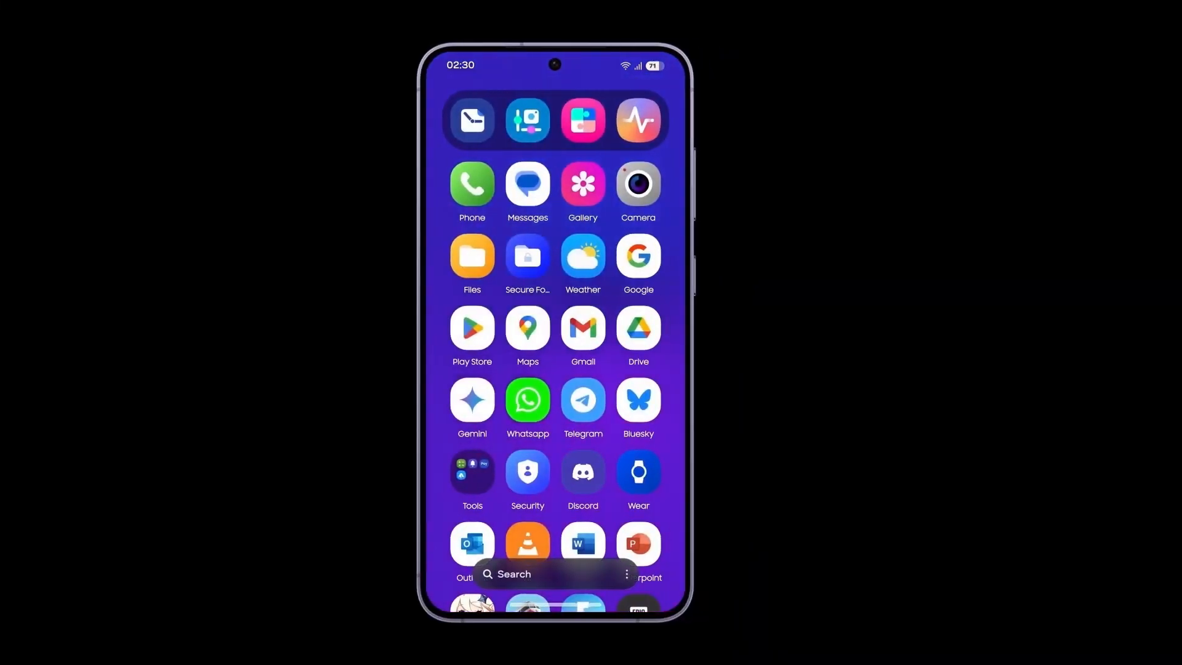
scroll("down", 3)
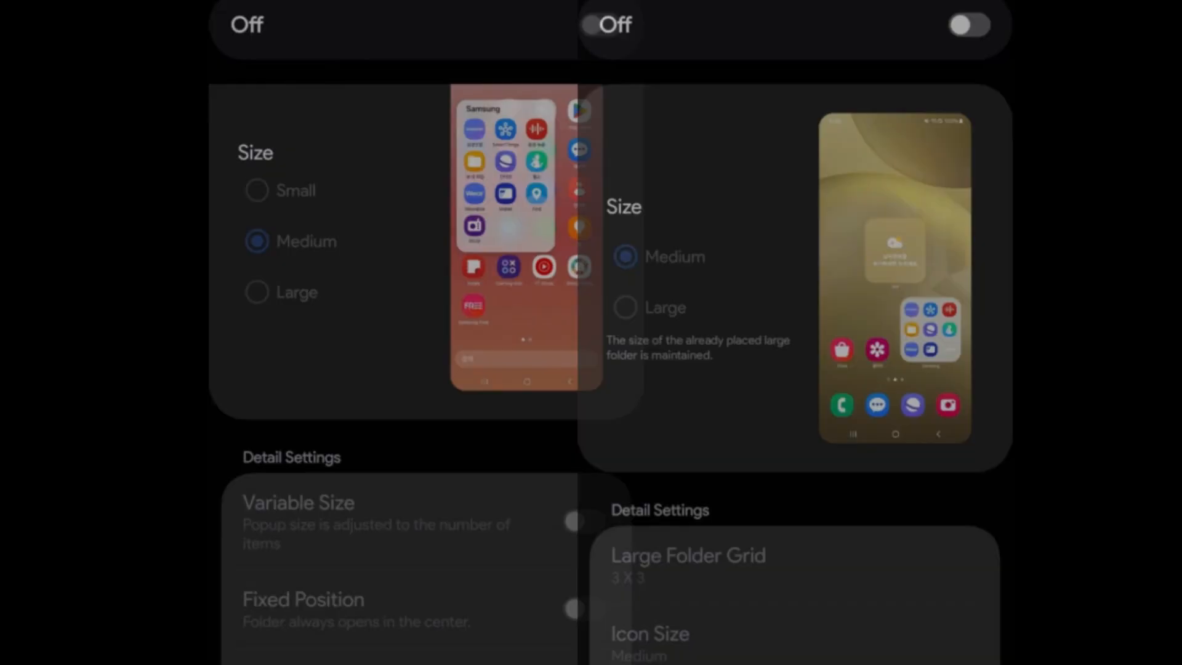
scroll("down", 3)
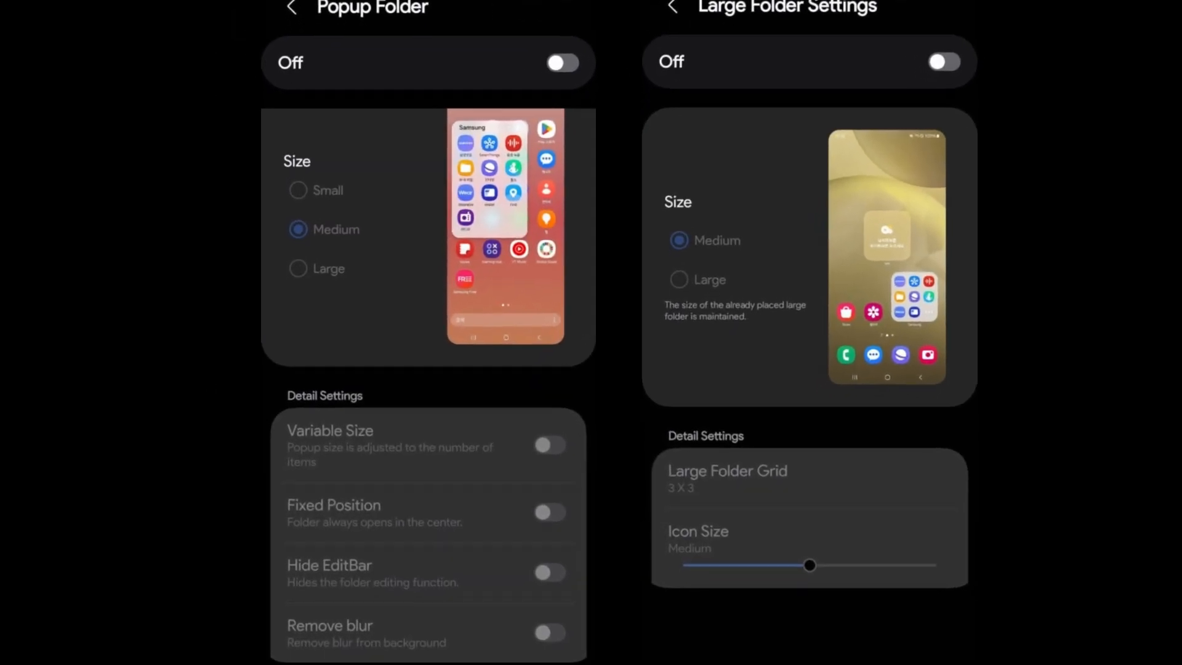